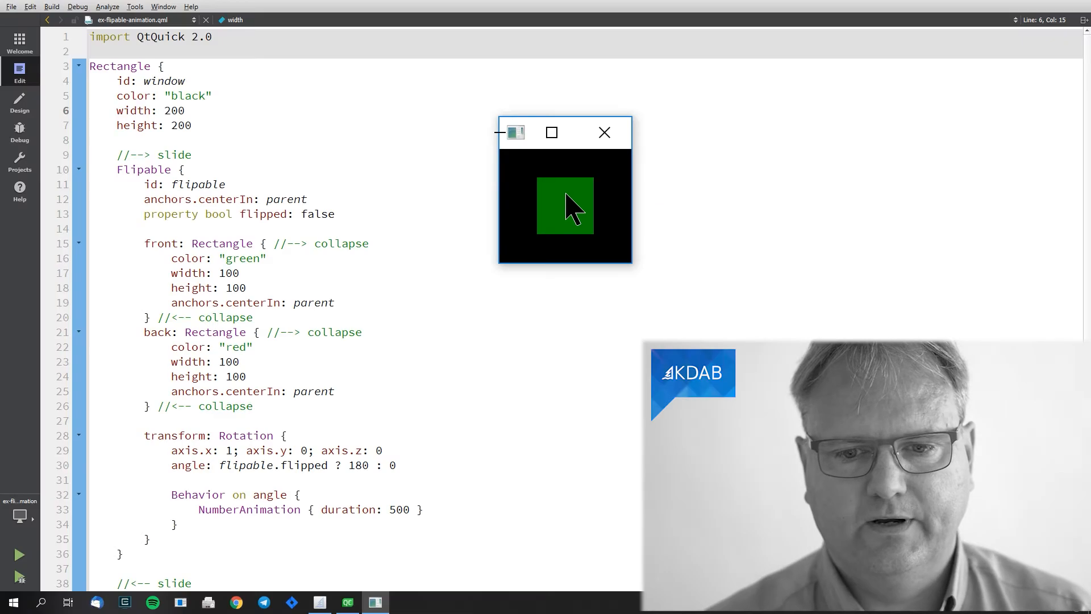
{"action": "mouse_move", "coordinate": [587, 226]}
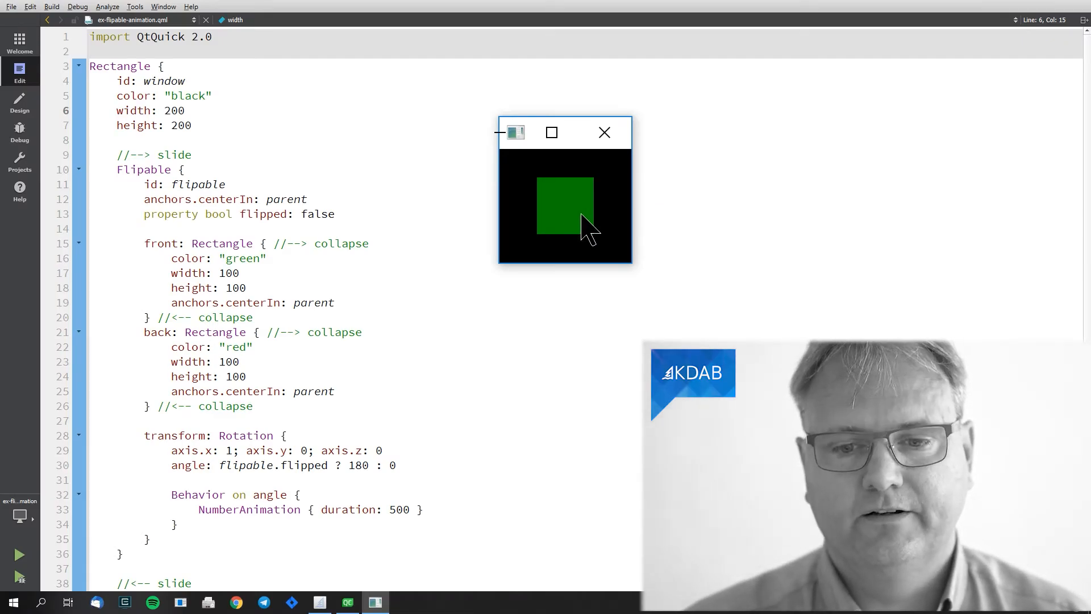
- Flip the square to its red back, then back to its green front
{"action": "left_click", "coordinate": [563, 209]}
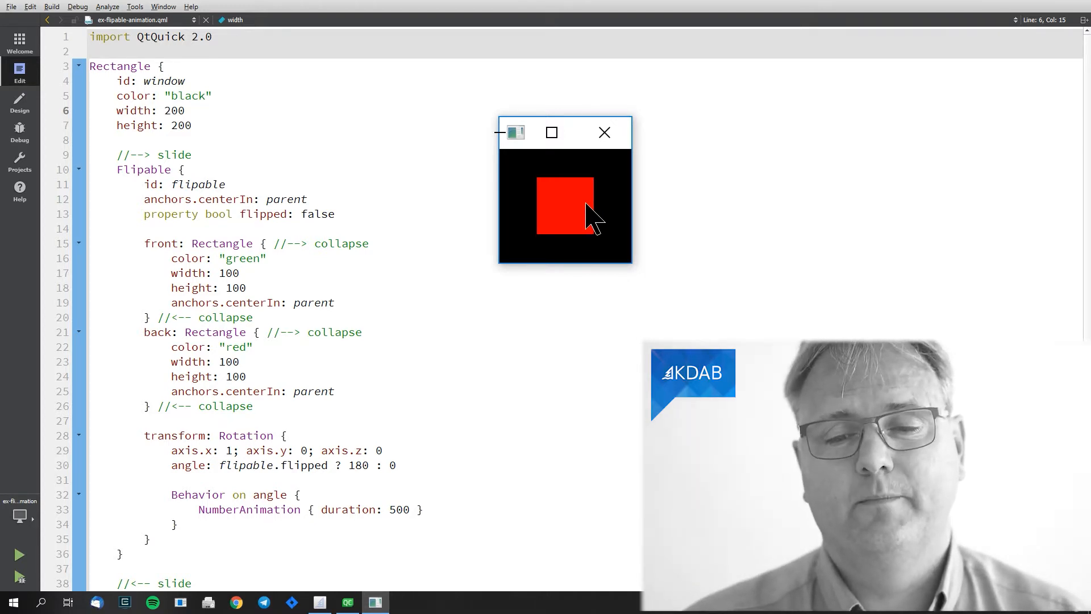
{"action": "mouse_move", "coordinate": [563, 203]}
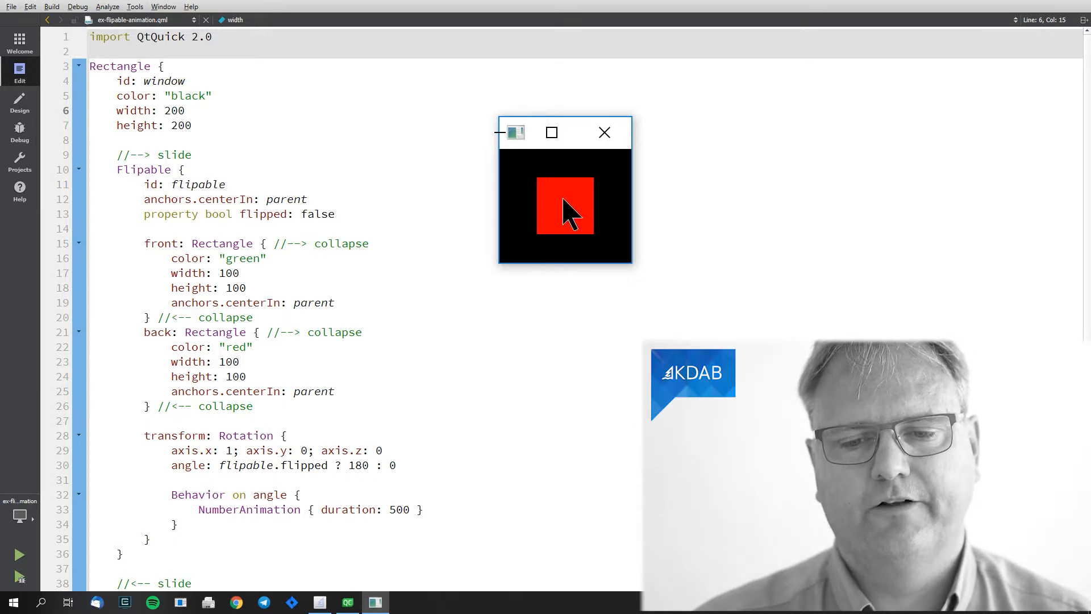
{"action": "left_click", "coordinate": [564, 205]}
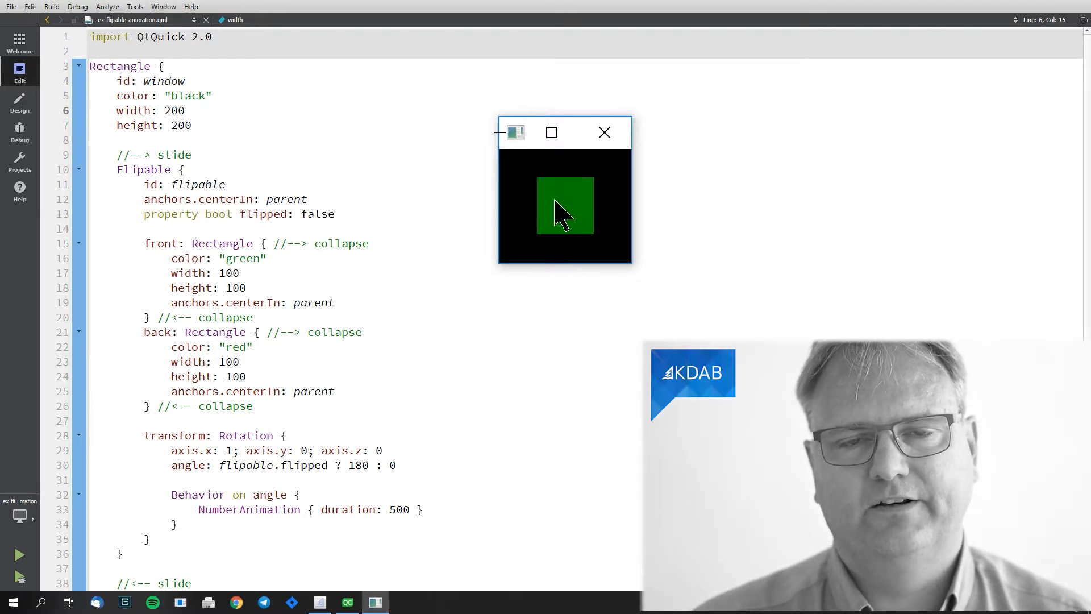
{"action": "mouse_move", "coordinate": [561, 213]}
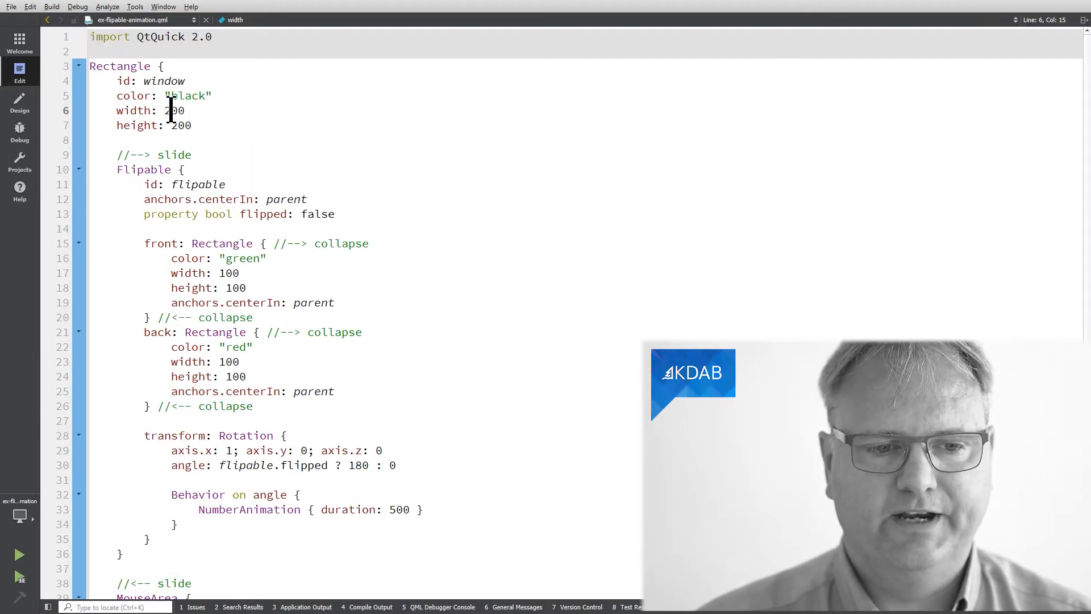
{"action": "scroll", "scroll_direction": "down", "scroll_amount": 3}
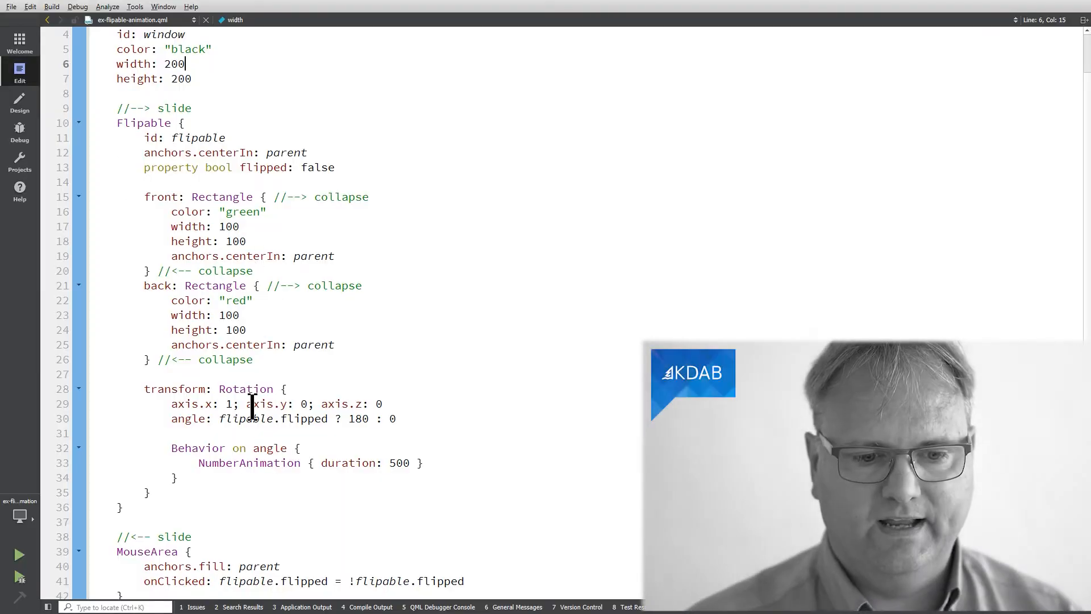
- Switch the Rotation to axis.y: 1, run and flip the square, then try axis.z
{"action": "left_click", "coordinate": [229, 403]}
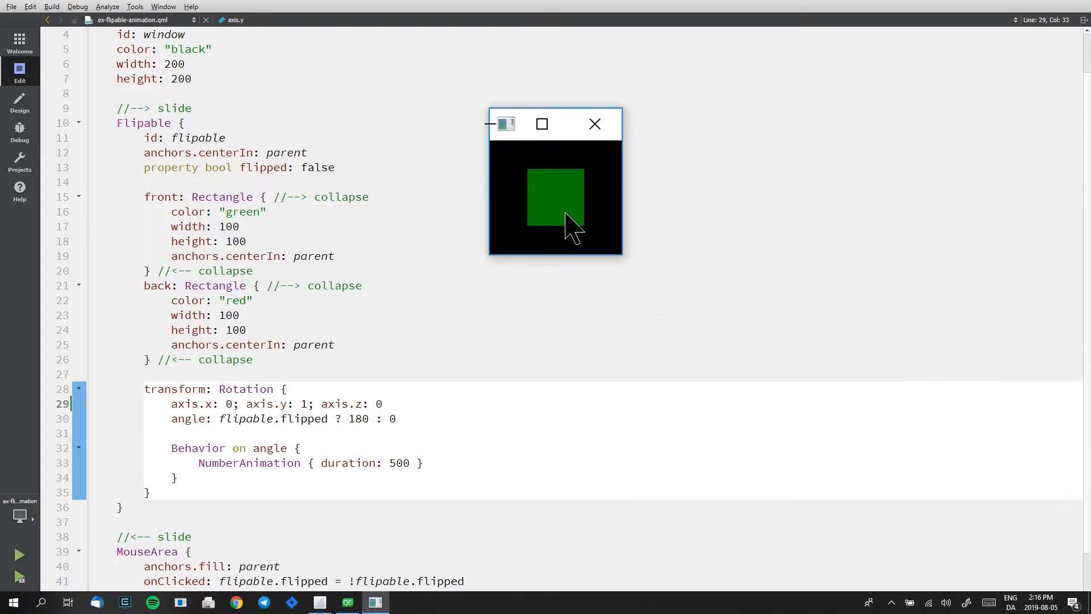
{"action": "mouse_move", "coordinate": [571, 216]}
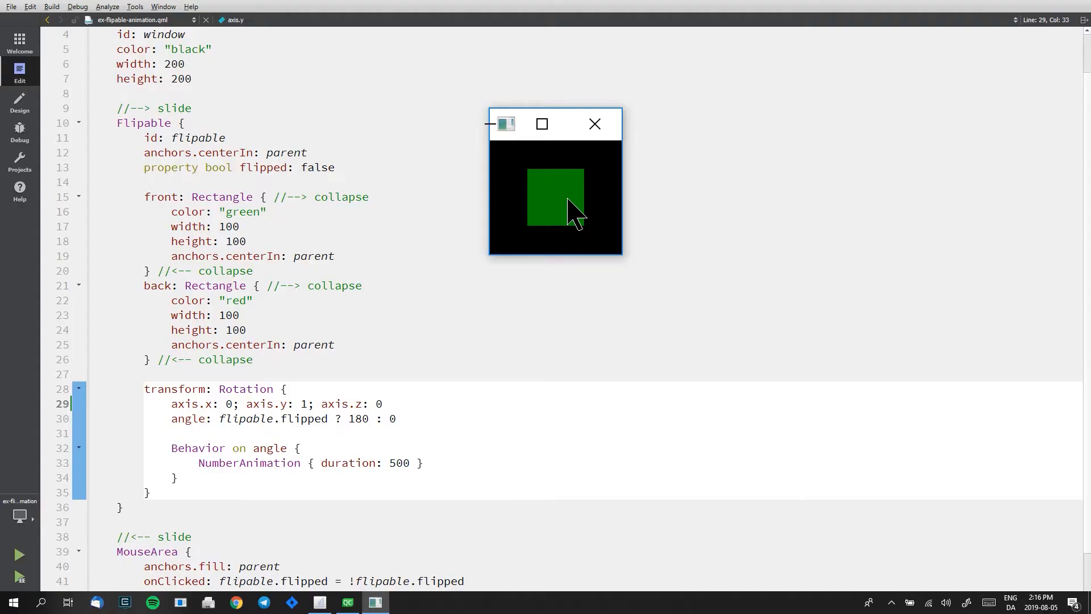
{"action": "left_click", "coordinate": [555, 202]}
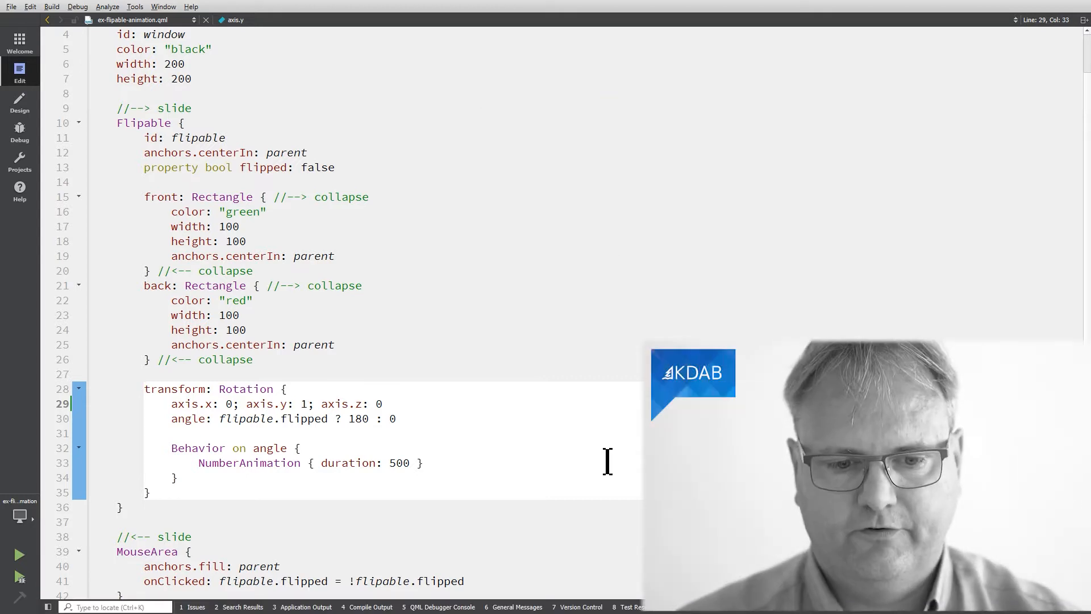
{"action": "type", "text": "0"}
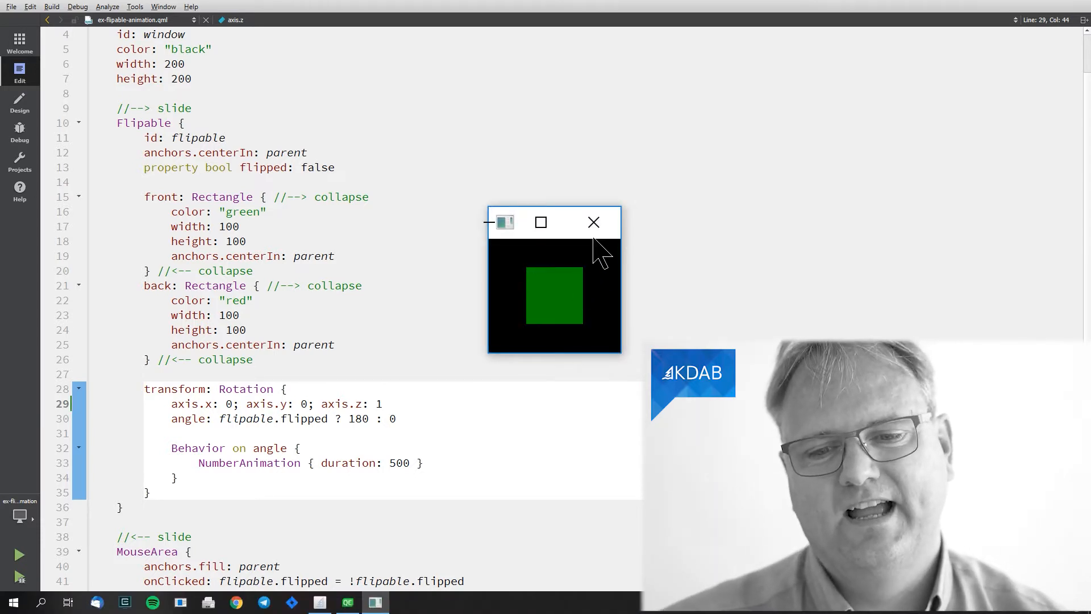
{"action": "type", "text": "0"}
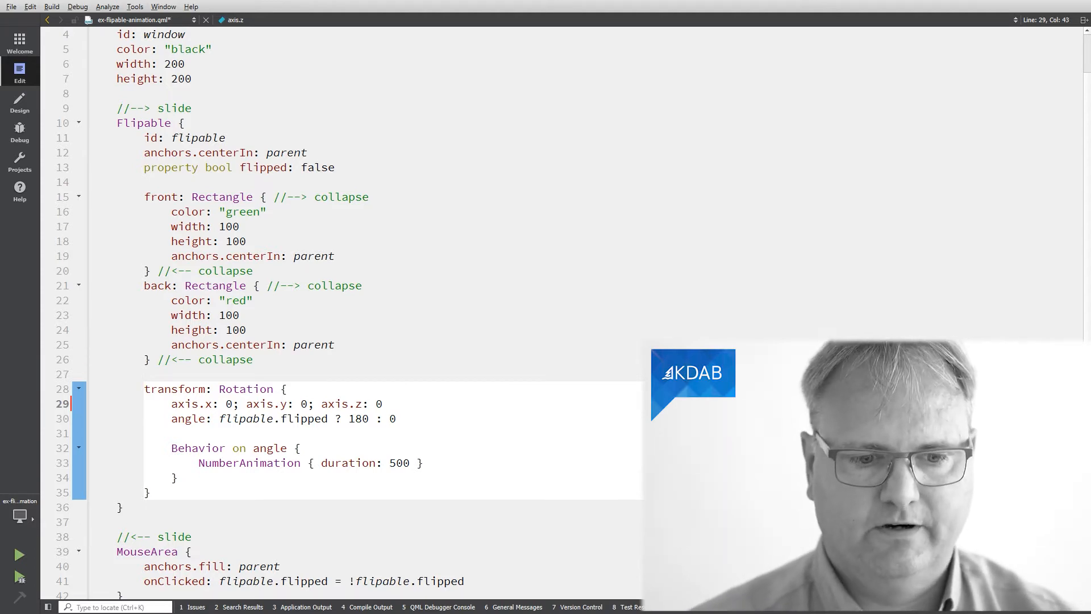
- Restore axis.x: 1 in the Rotation block, keeping y and z at 0
{"action": "key", "text": "Backspace"}
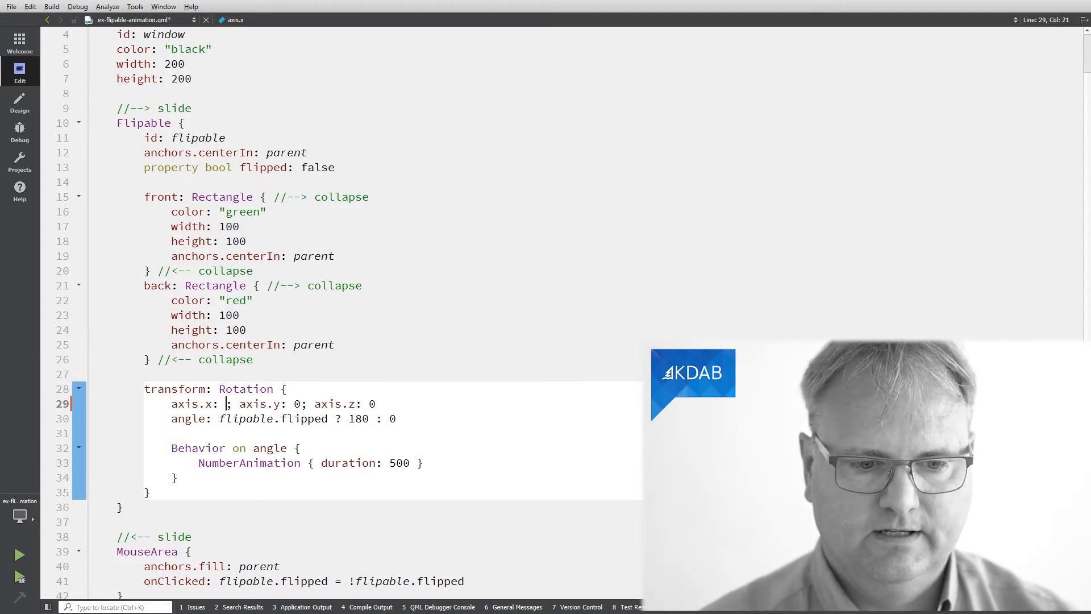
{"action": "type", "text": "1"}
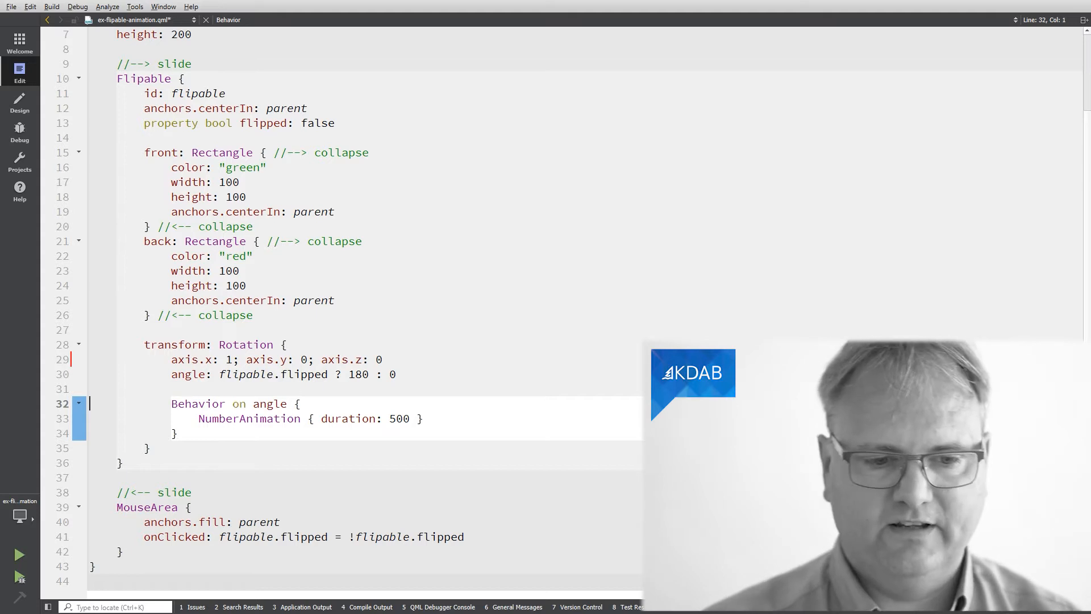
- Comment out the Behavior on angle and flip the running square instantly twice
{"action": "key", "text": "ctrl+/"}
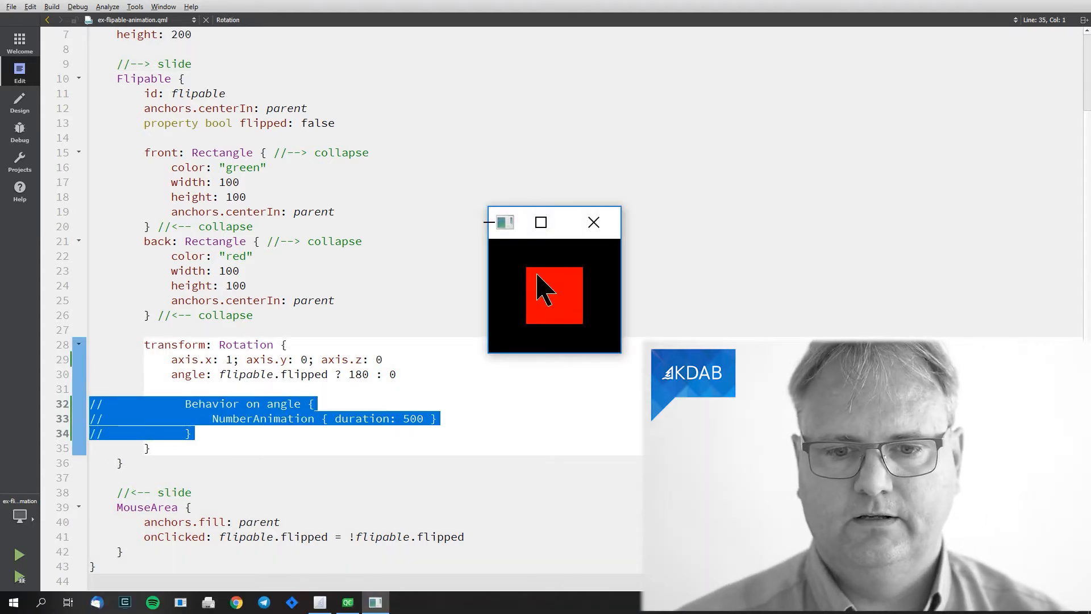
{"action": "left_click", "coordinate": [554, 295]}
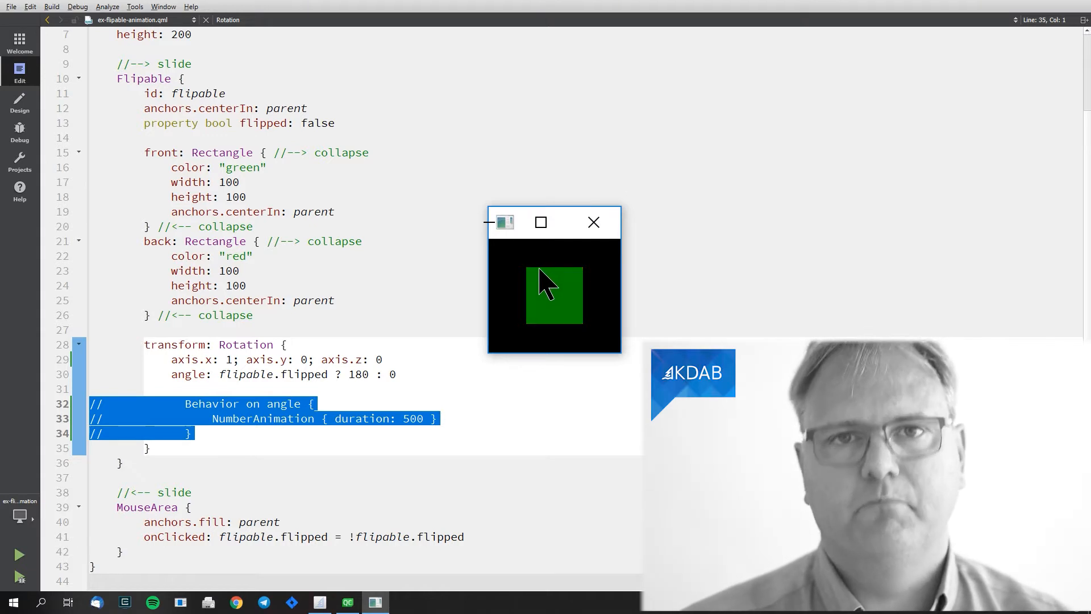
{"action": "left_click", "coordinate": [554, 294]}
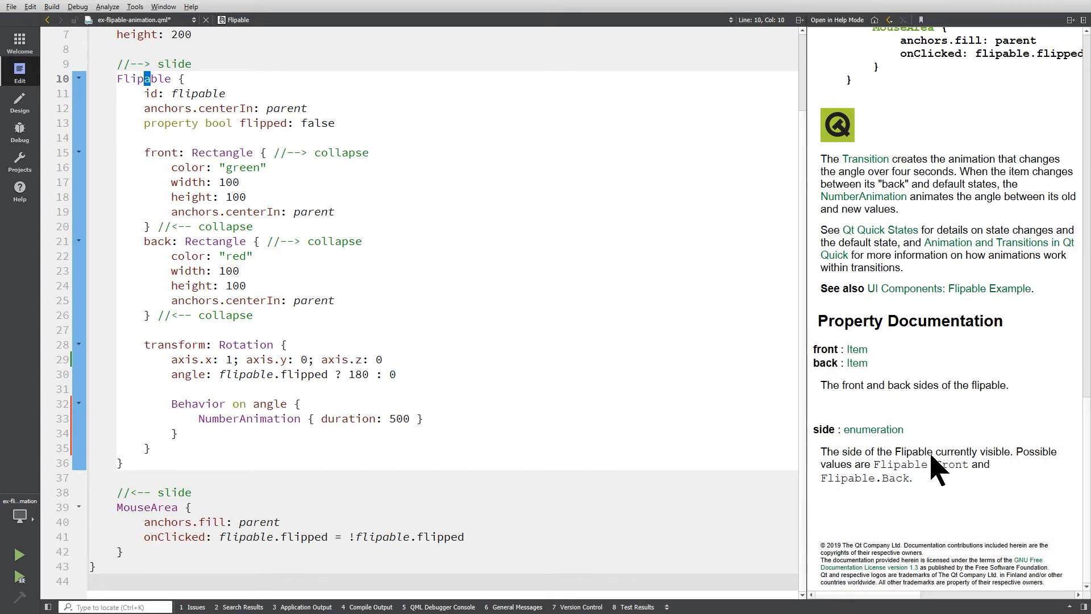
{"action": "mouse_move", "coordinate": [947, 491]}
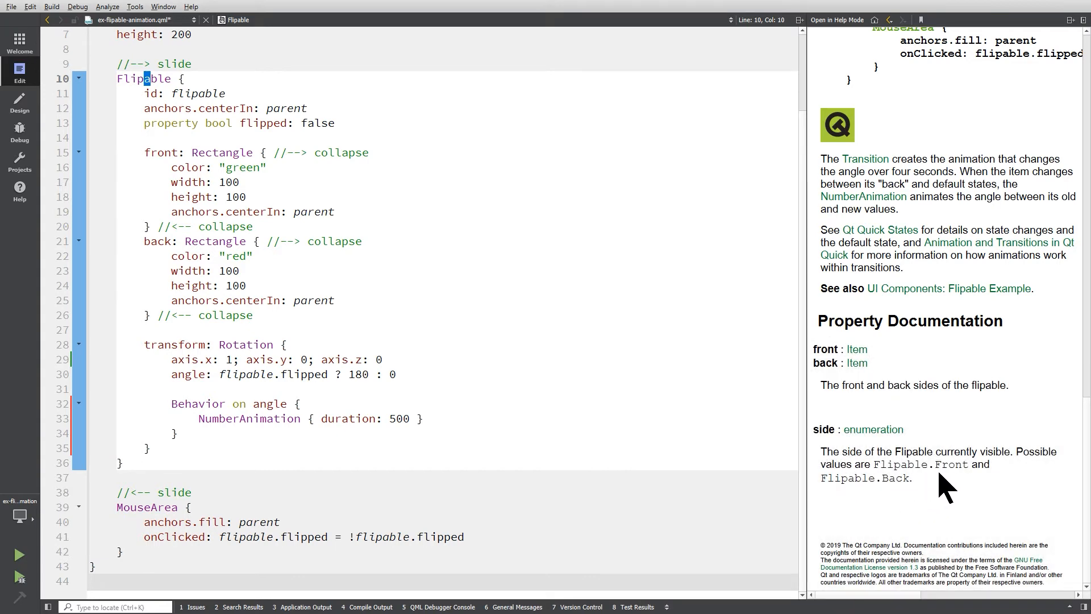
{"action": "mouse_move", "coordinate": [957, 494]}
{"action": "type", "text": "Text {"}
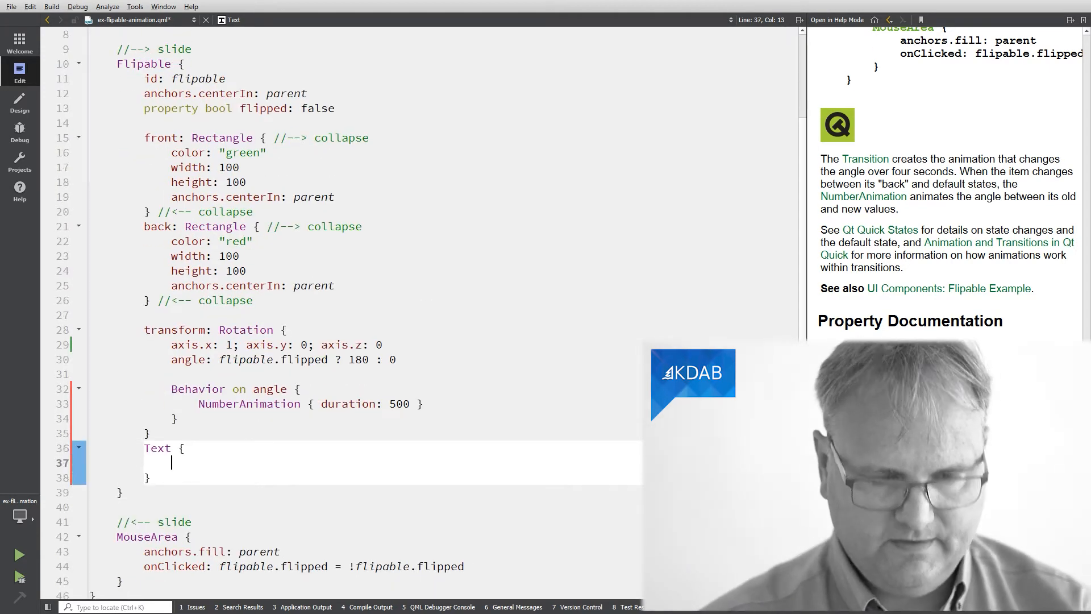
- Bind text to flipable.side == Flipable.Front ? "Front" : "Back" in the Text element
{"action": "type", "text": "text: \""}
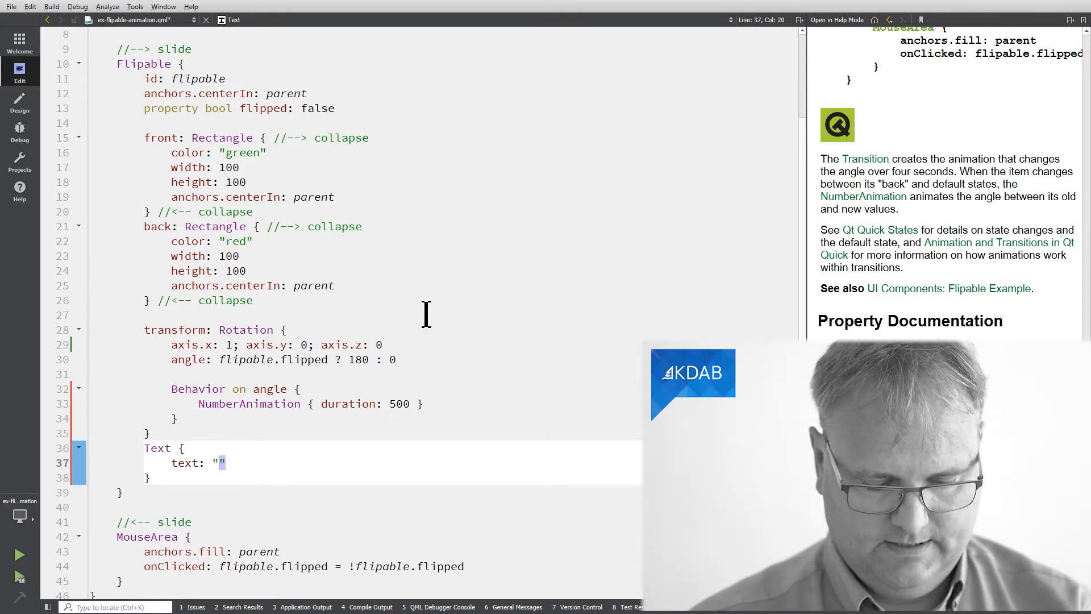
{"action": "type", "text": "flipable"}
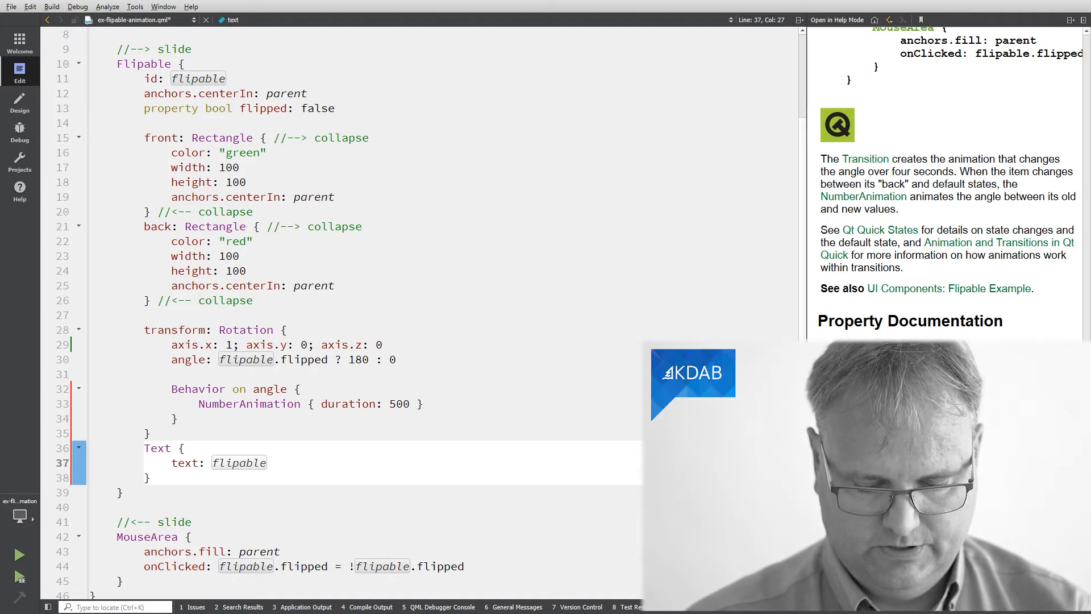
{"action": "type", "text": ".side"}
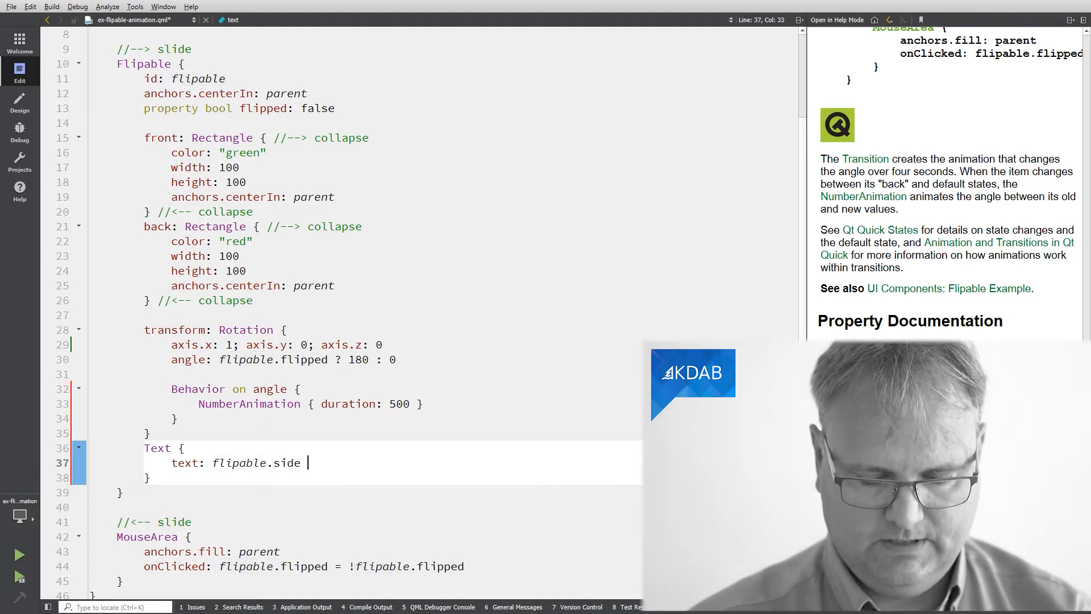
{"action": "type", "text": "== Flipable."}
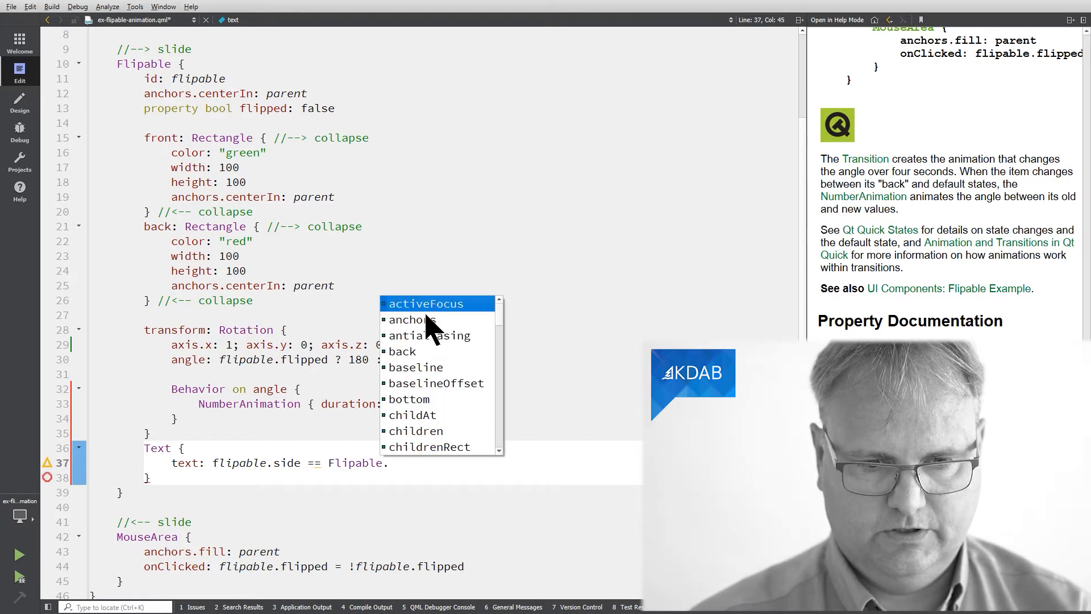
{"action": "type", "text": "f"}
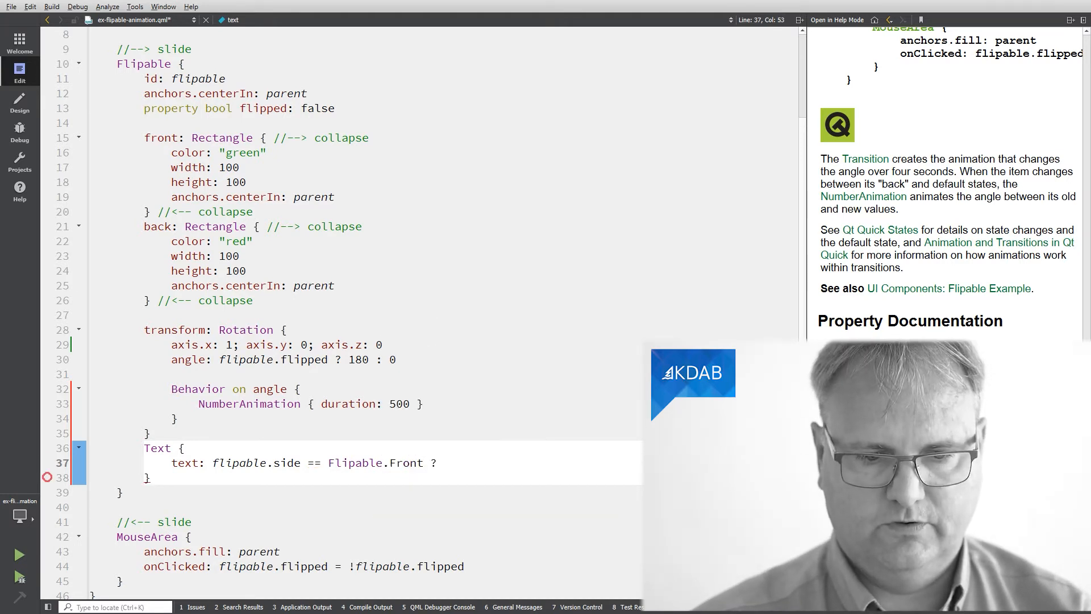
{"action": "type", "text": "\"Fro\""}
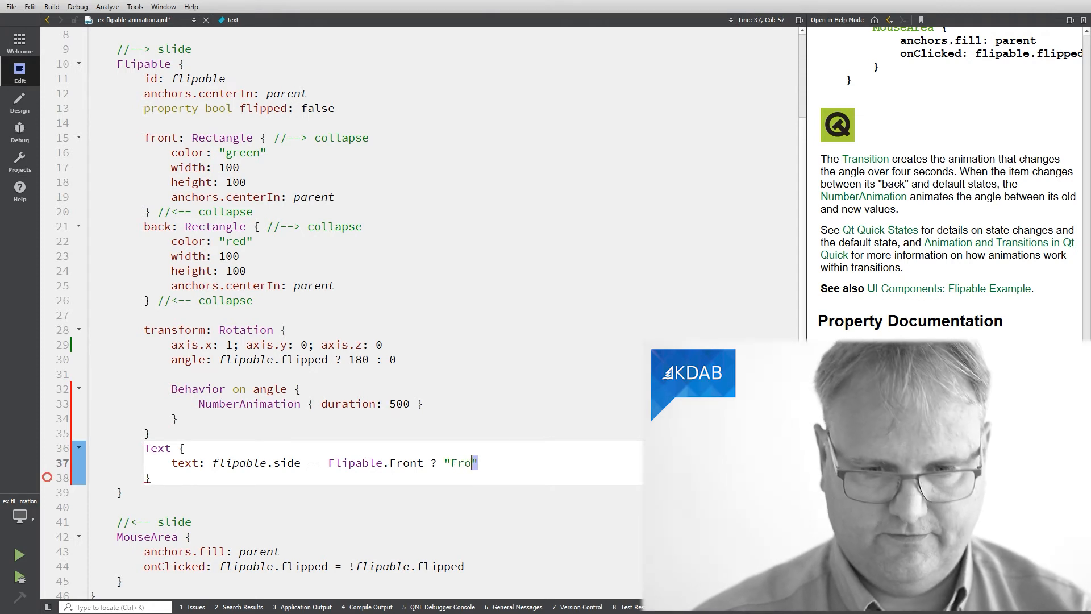
{"action": "type", "text": "nt\" :"}
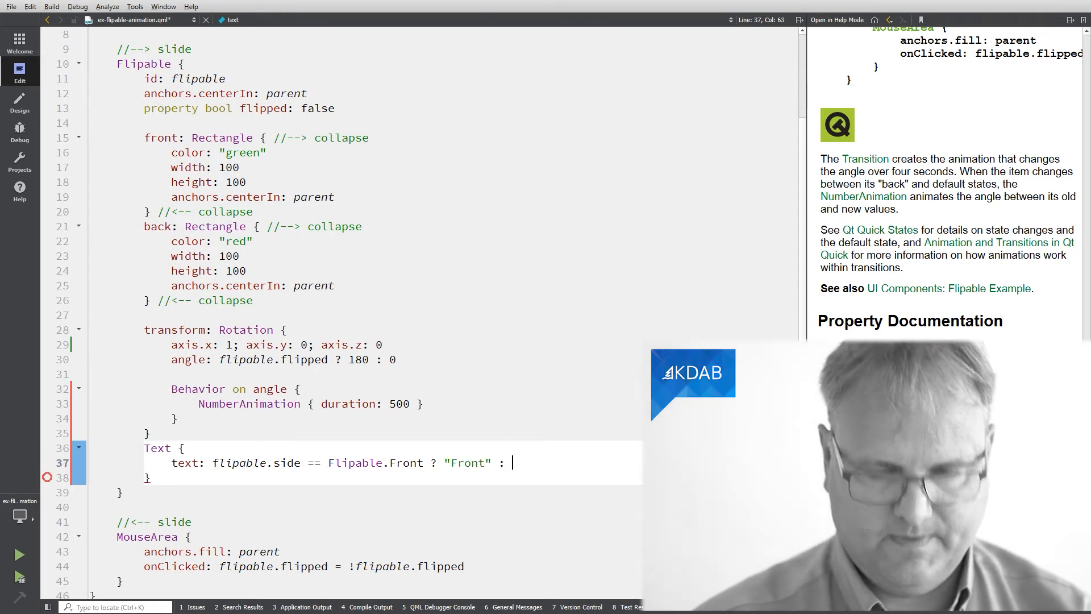
{"action": "type", "text": "\"back\""}
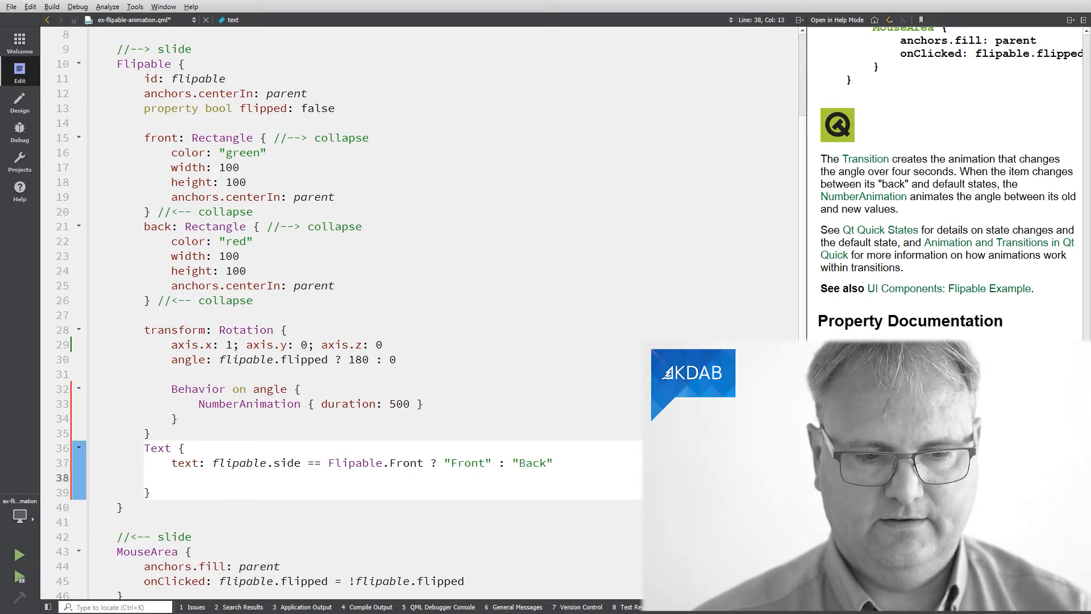
{"action": "type", "text": "anchors"}
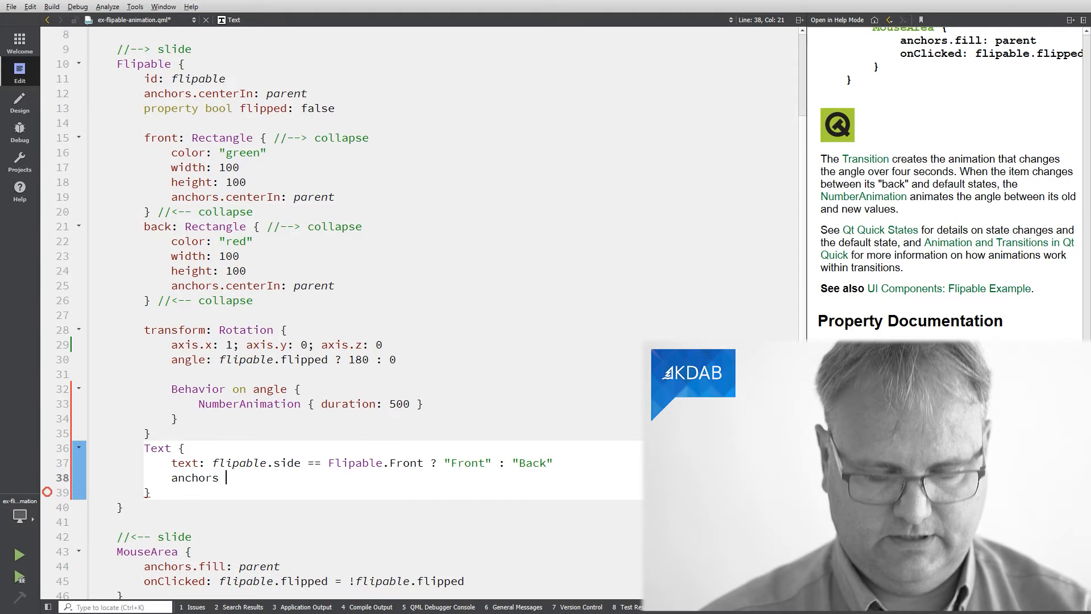
- Add anchors { bottom: parent.bottom } and color: "white" to the Text element
{"action": "type", "text": "{"}
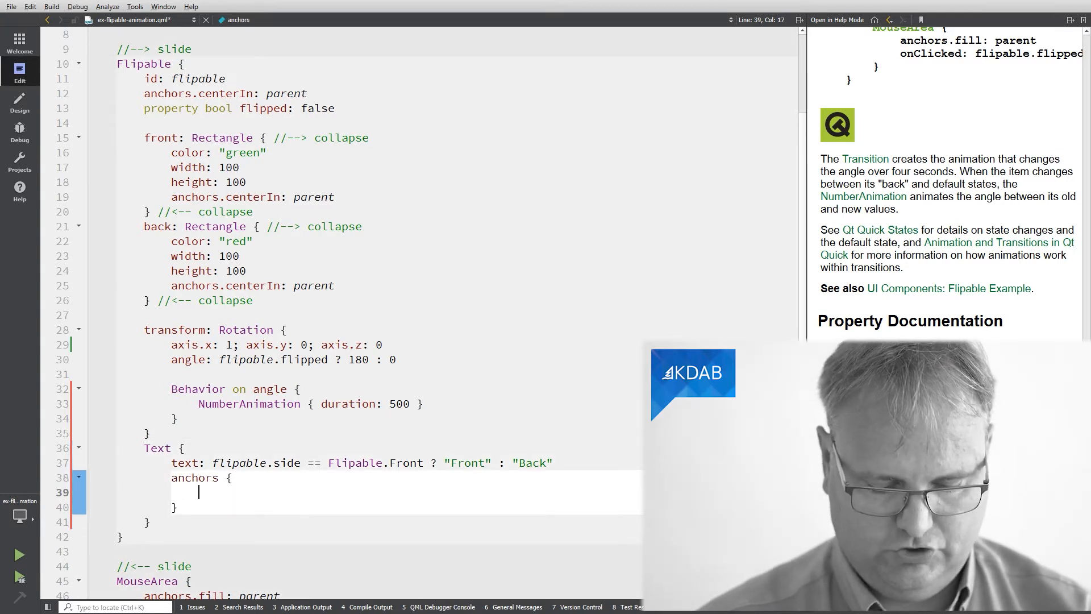
{"action": "type", "text": "bottom: a"}
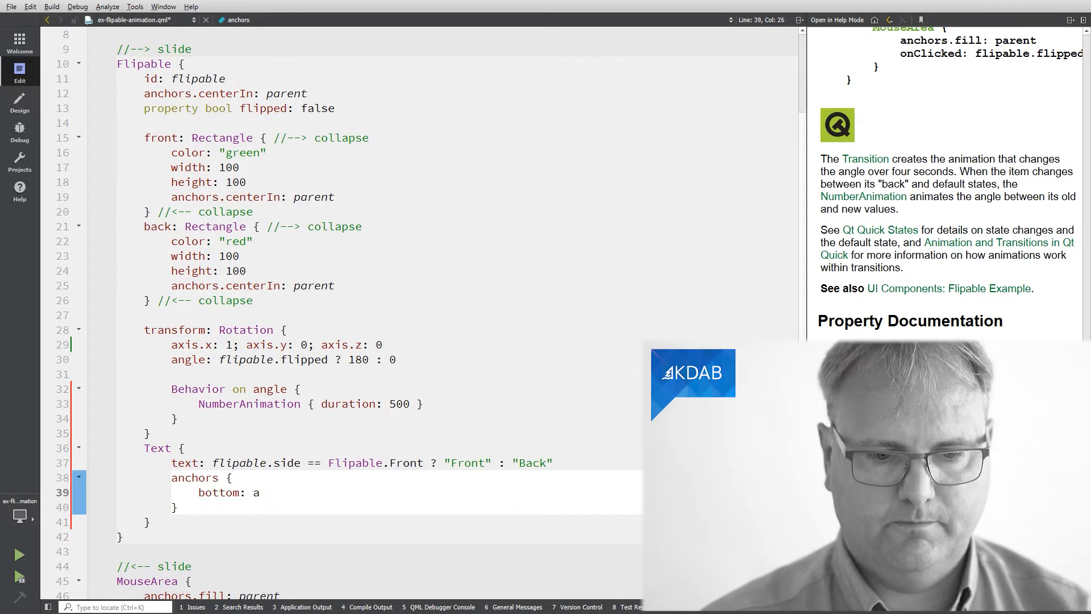
{"action": "type", "text": "parent."}
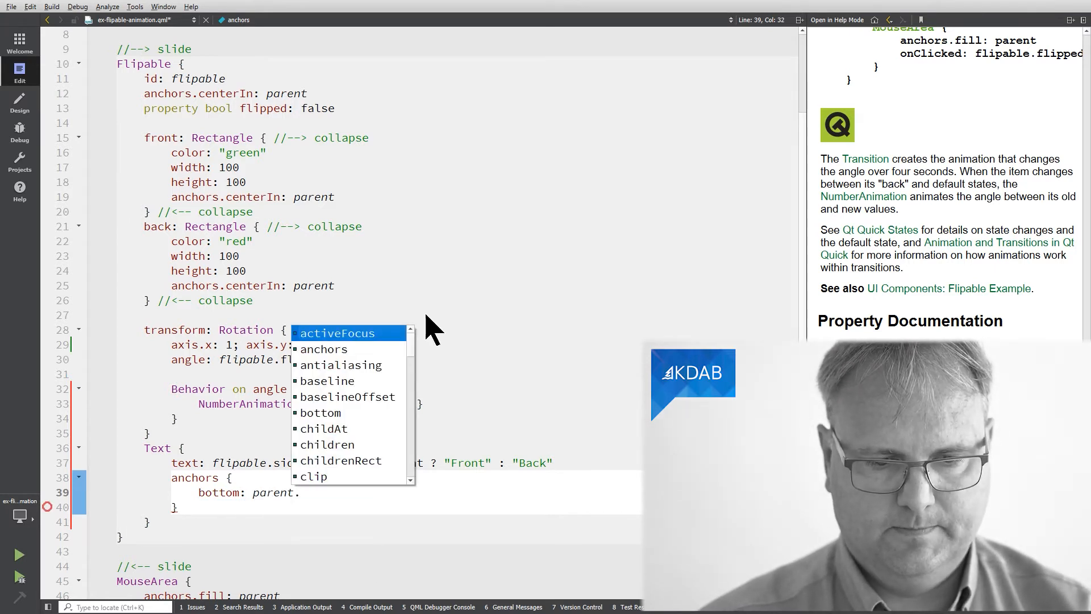
{"action": "type", "text": "bo"}
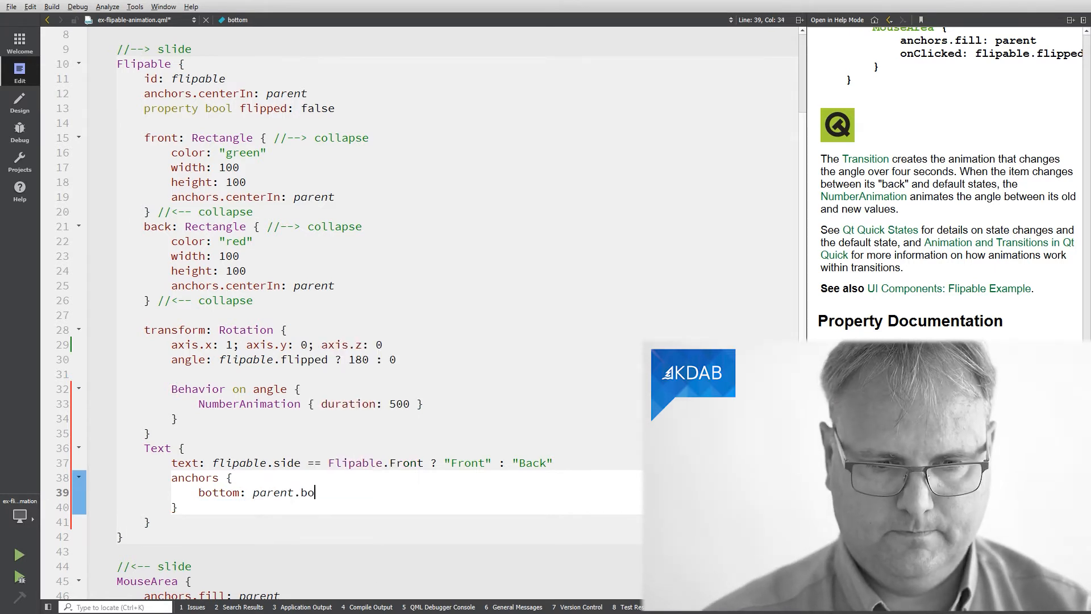
{"action": "type", "text": "ttom"}
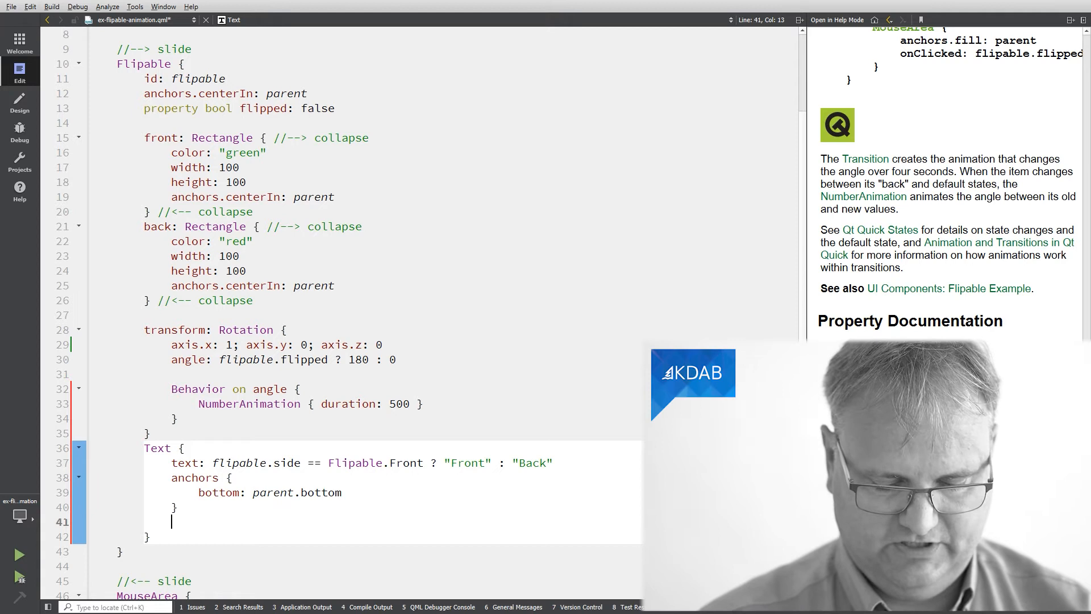
{"action": "type", "text": "color: \"white\""}
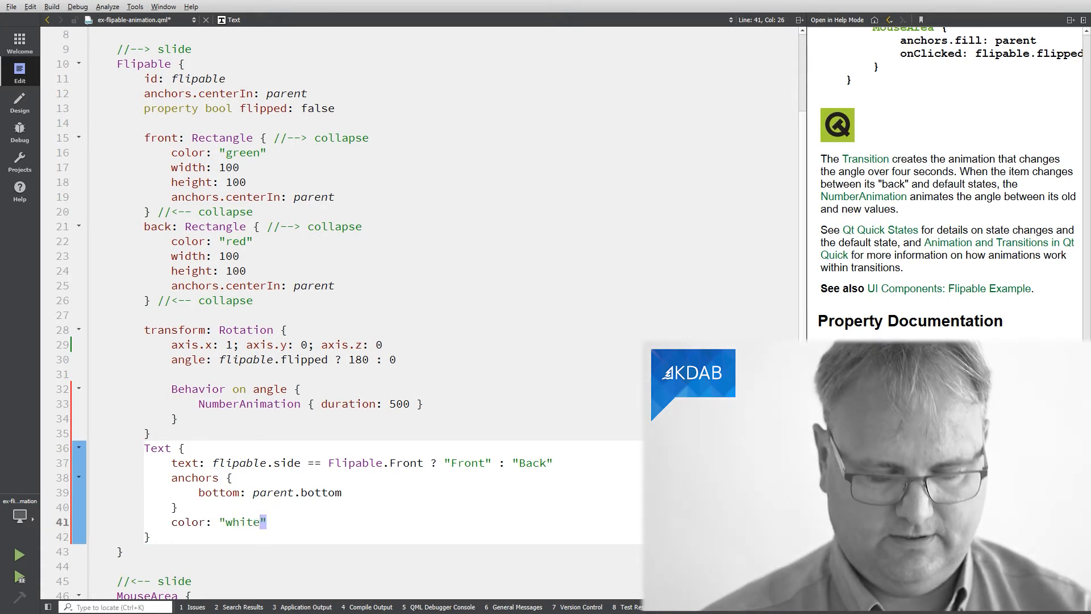
- Run the example and flip the square several times to check the white Front label
{"action": "left_click", "coordinate": [19, 554]}
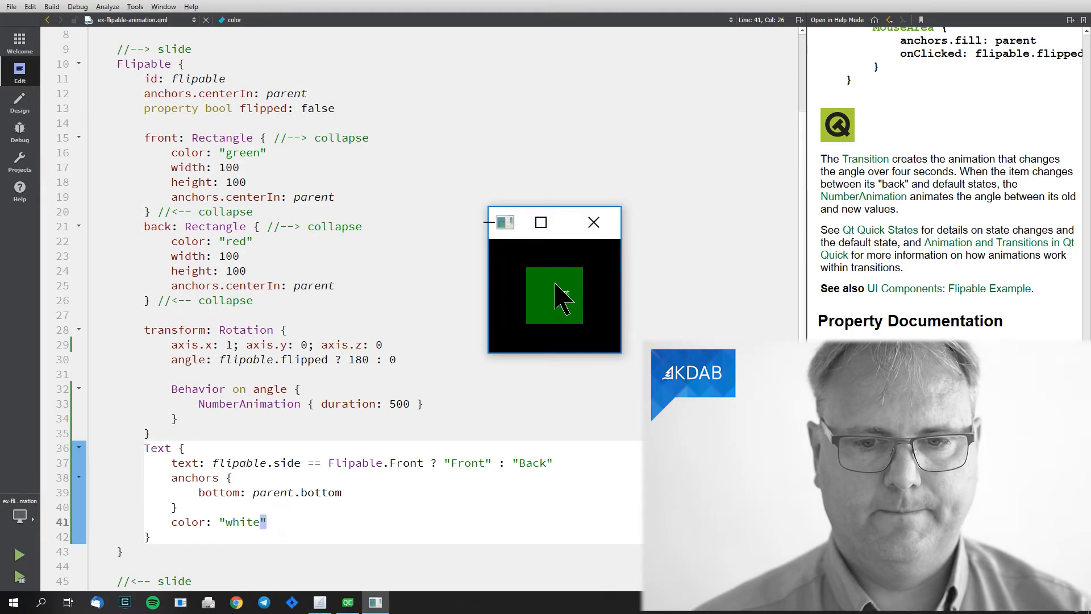
{"action": "left_click", "coordinate": [553, 295]}
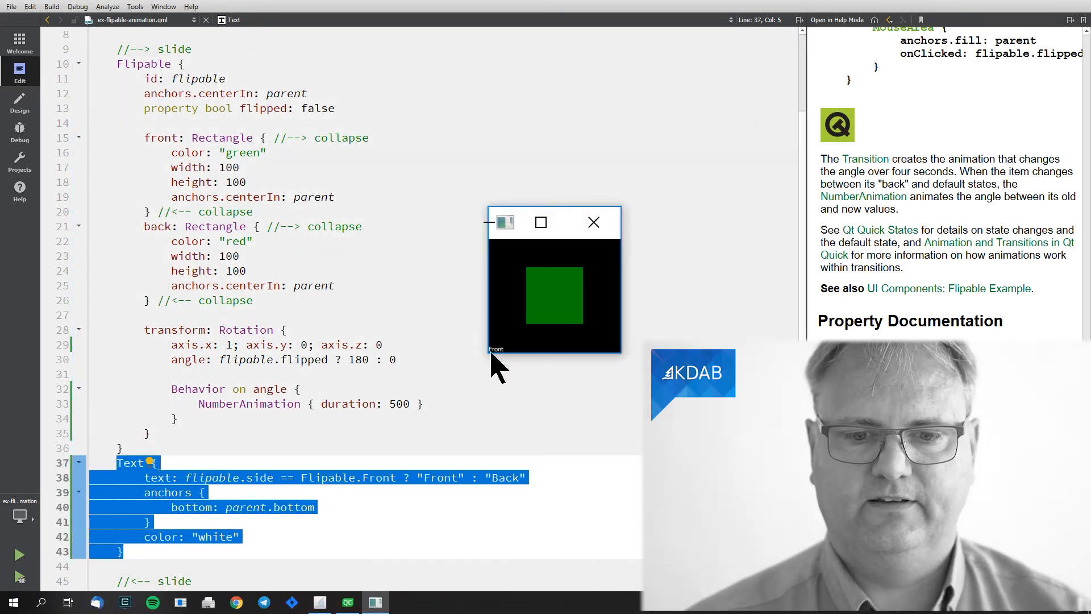
{"action": "left_click", "coordinate": [554, 295]}
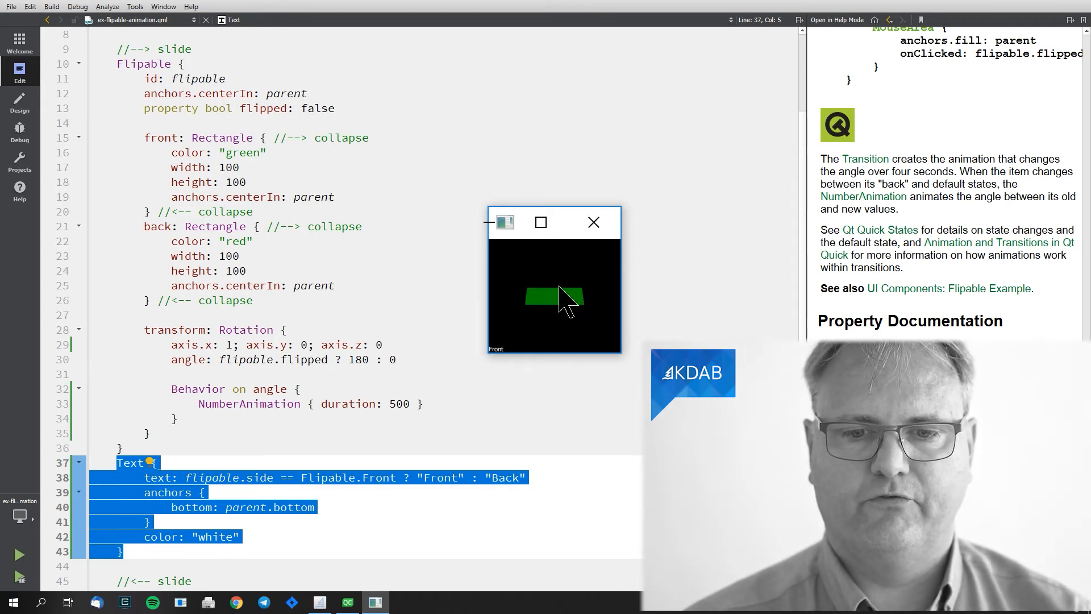
{"action": "left_click", "coordinate": [554, 295]}
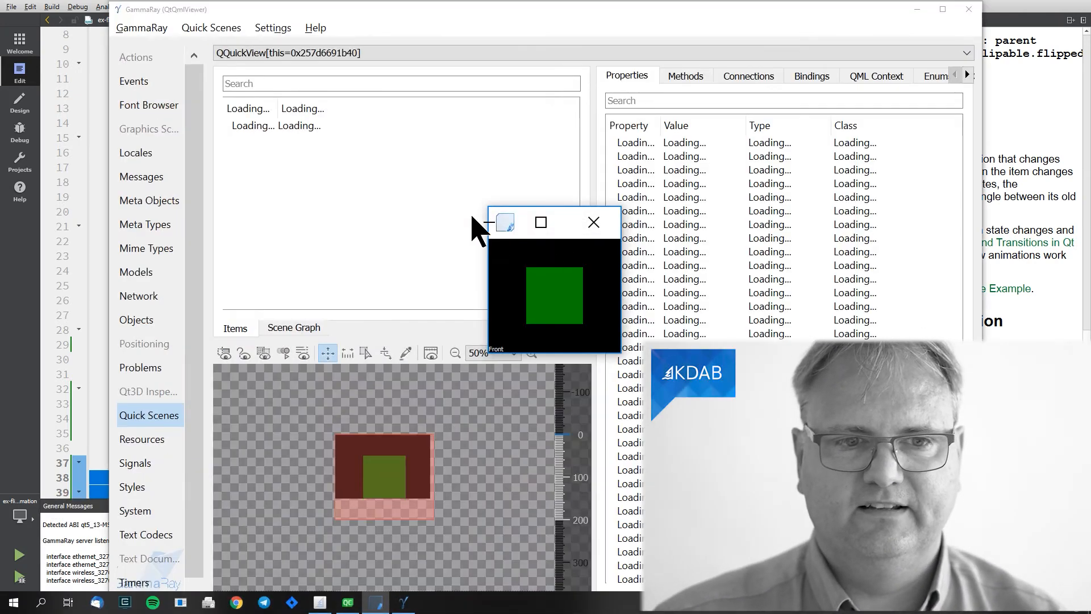
- Enable Quick Scenes slow down mode in GammaRay and flip the square to its red Back
{"action": "left_click", "coordinate": [211, 27]}
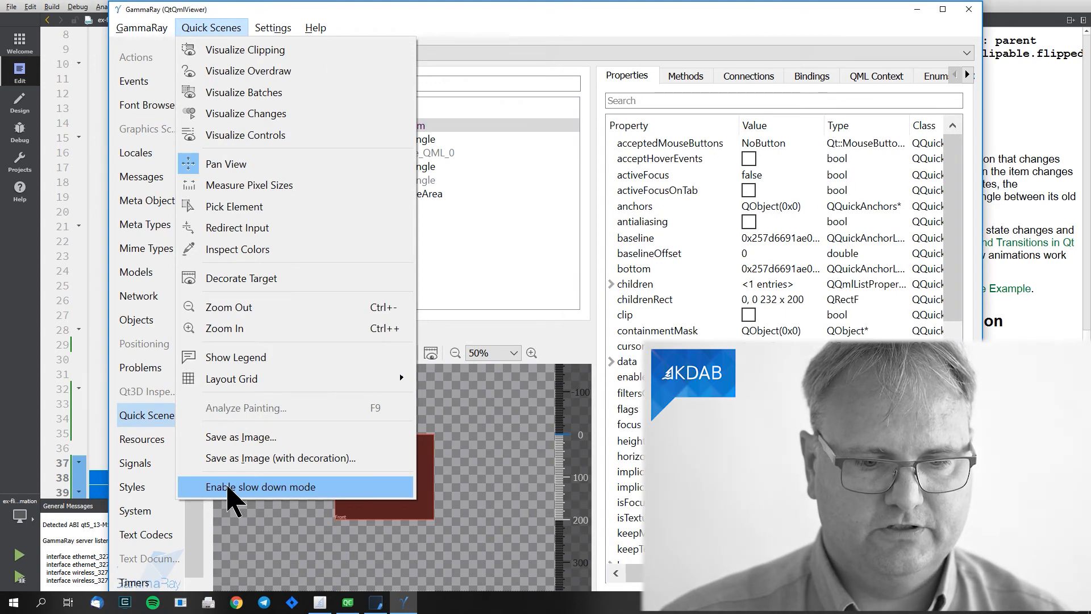
{"action": "left_click", "coordinate": [262, 486]}
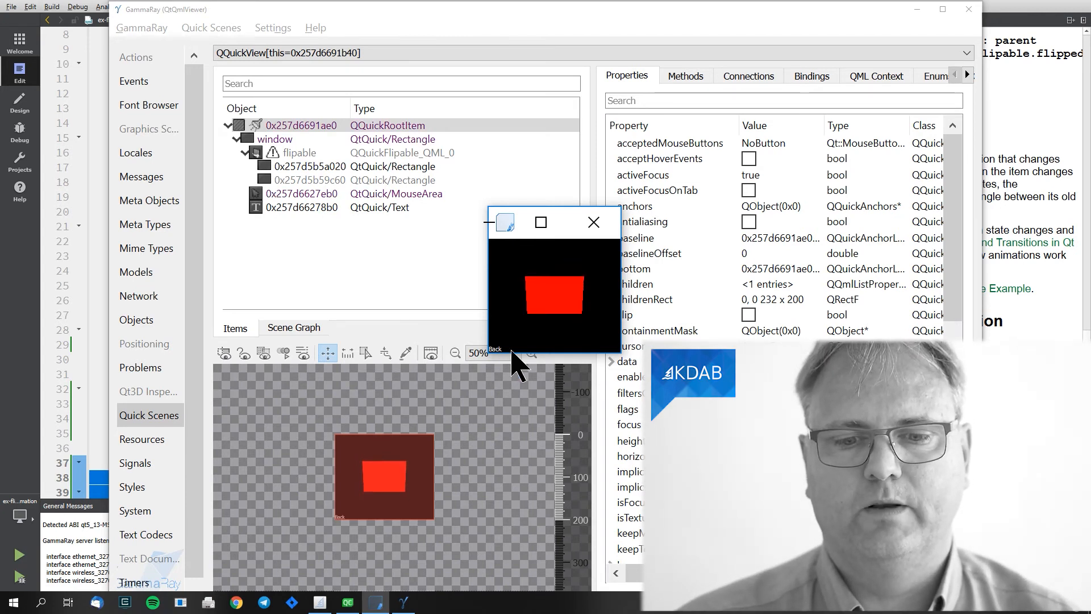
{"action": "left_click", "coordinate": [553, 296]}
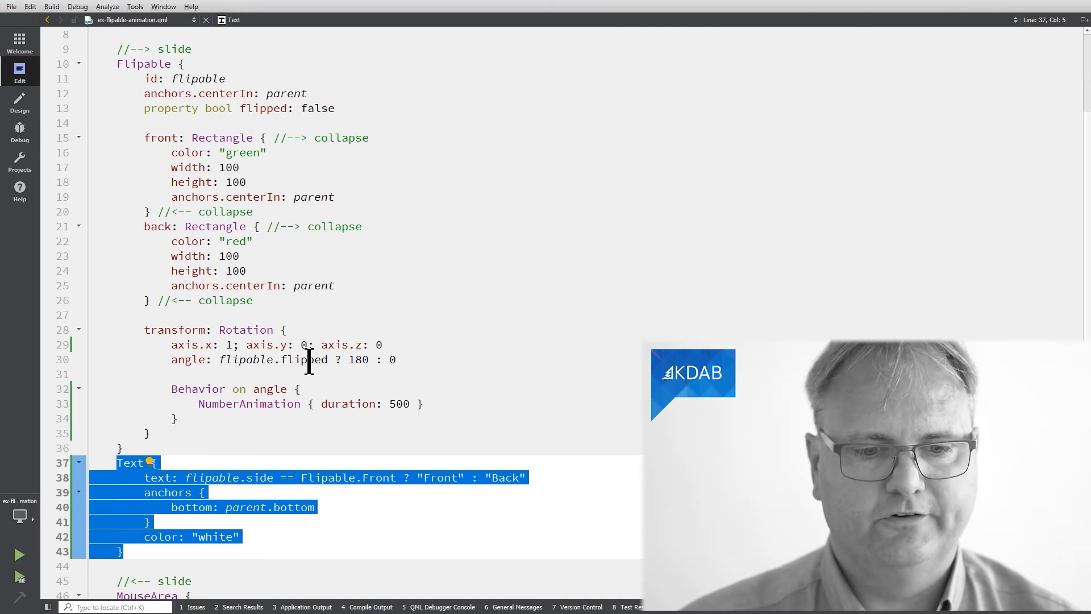
- Highlight the flipped property inside the Rotation's angle binding
{"action": "double_click", "coordinate": [302, 359]}
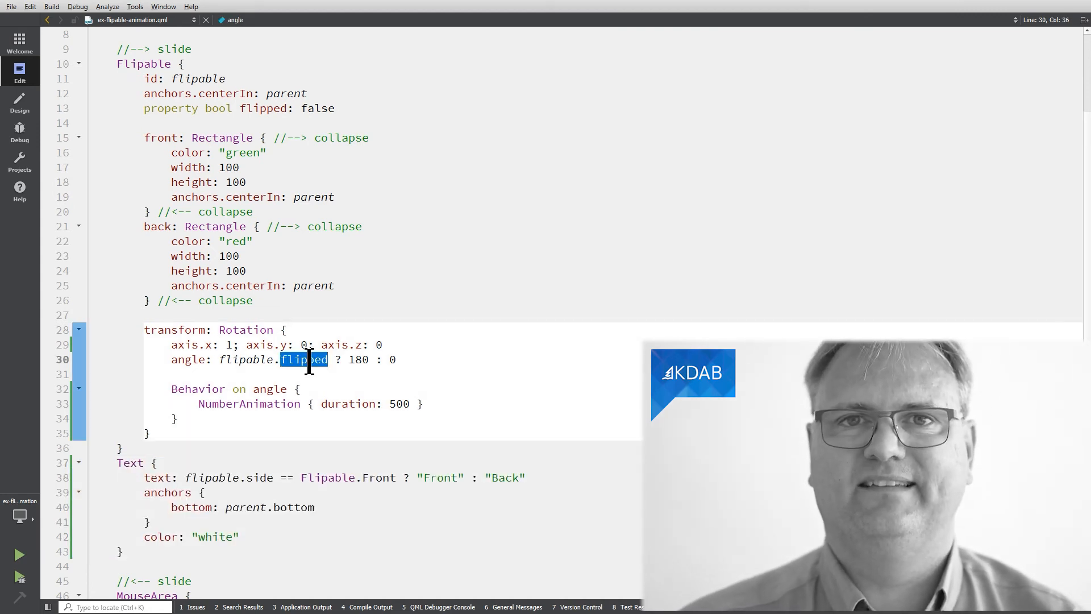